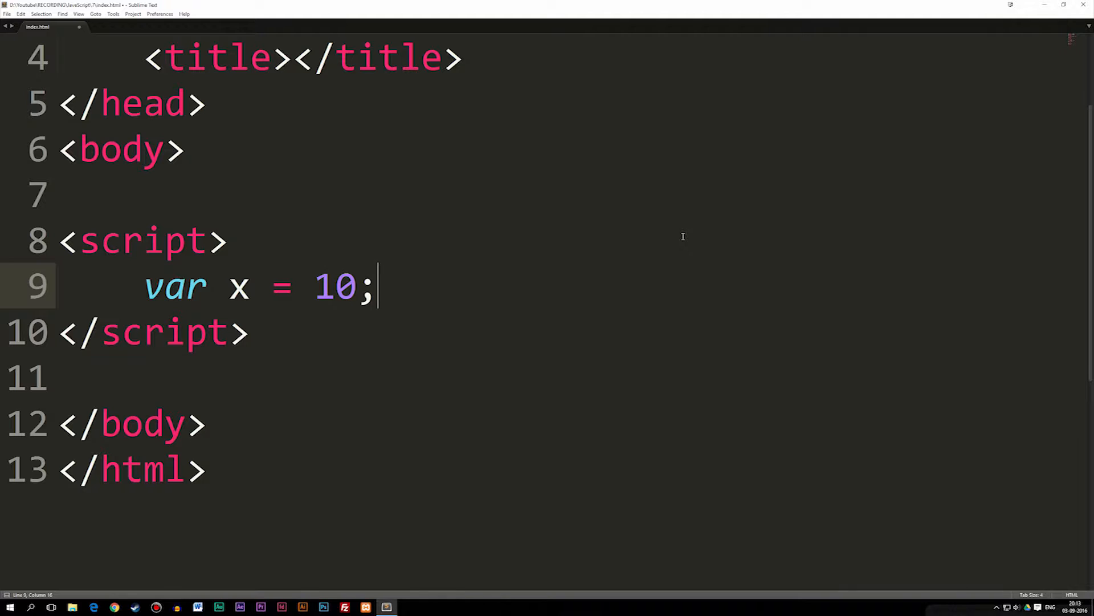
{"action": "mouse_move", "coordinate": [460, 264]}
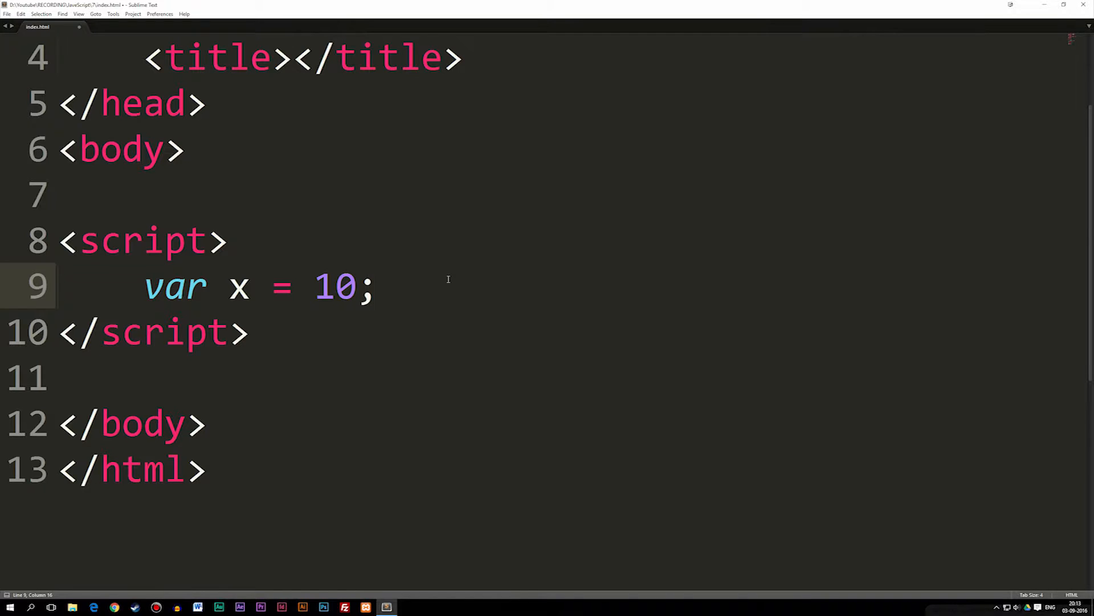
{"action": "mouse_move", "coordinate": [268, 291]}
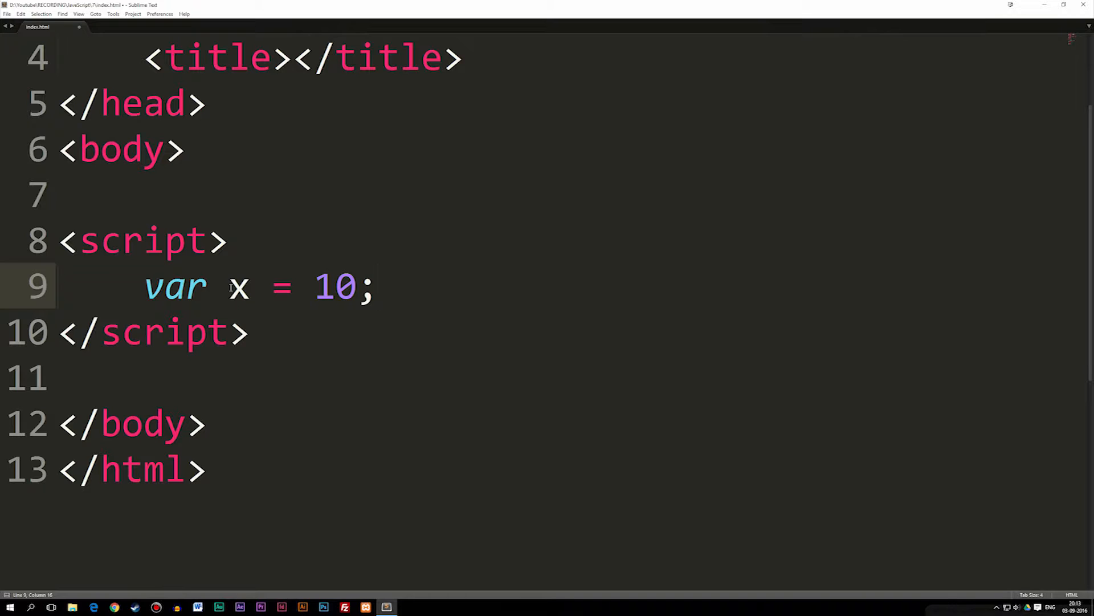
- Highlight the variable x and the var x = 10 declaration, then clear the selection
{"action": "double_click", "coordinate": [239, 286]}
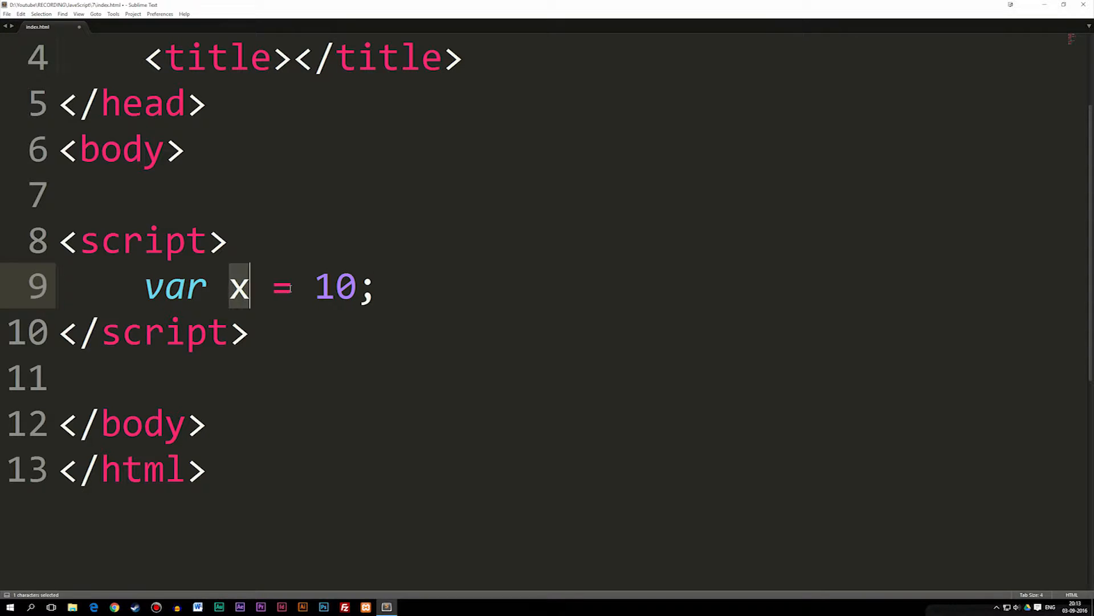
{"action": "left_click_drag", "start_coordinate": [239, 286], "coordinate": [356, 286]}
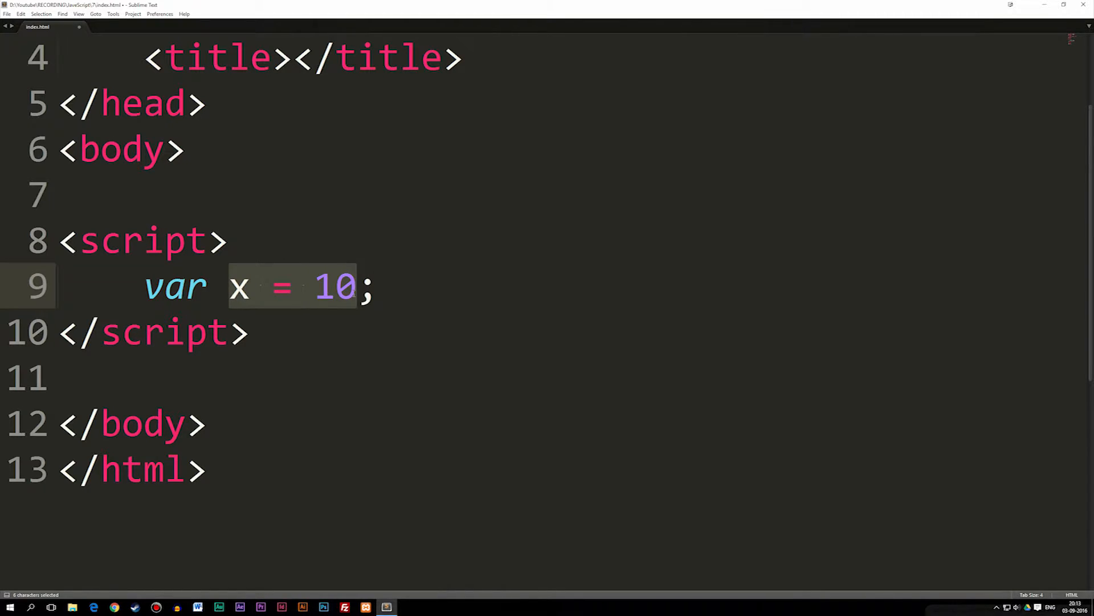
{"action": "left_click", "coordinate": [376, 286]}
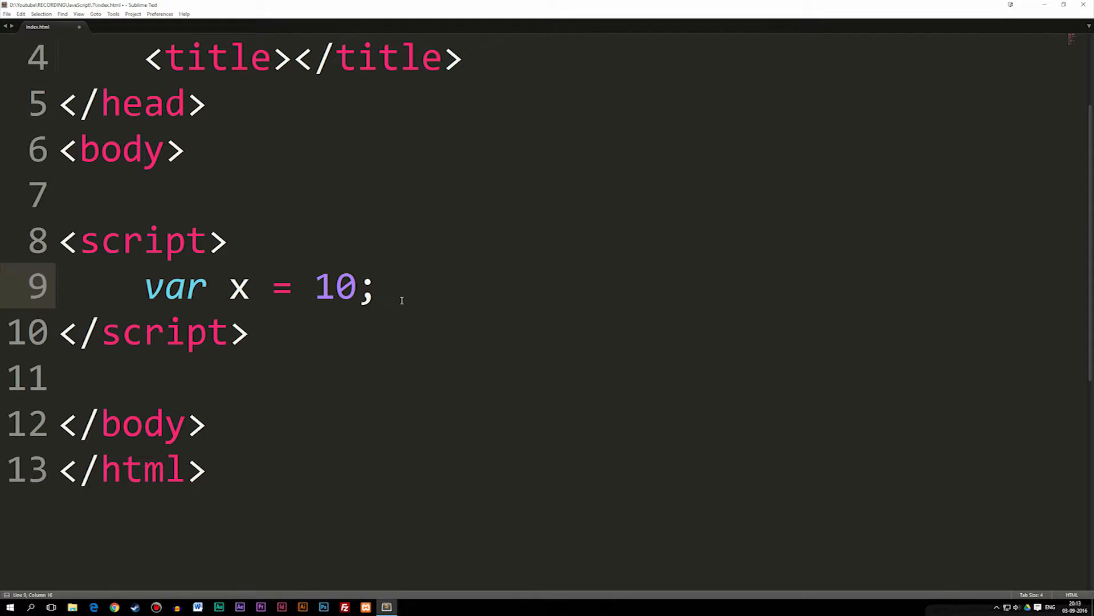
- Add a new line 'x = 10 + 5;' below the declaration
{"action": "key", "text": "enter"}
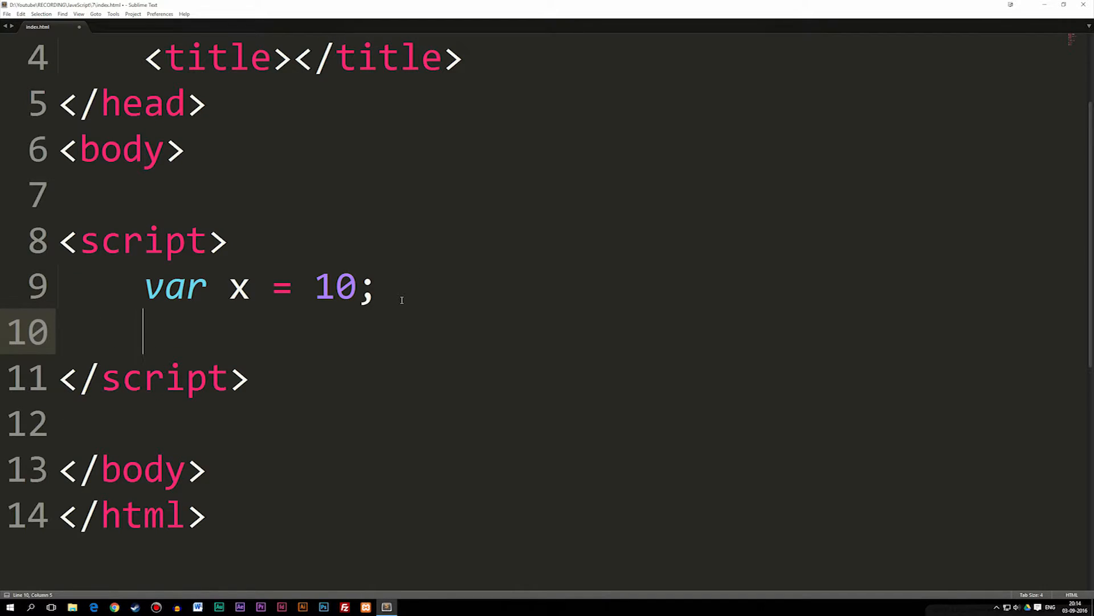
{"action": "type", "text": "x ="}
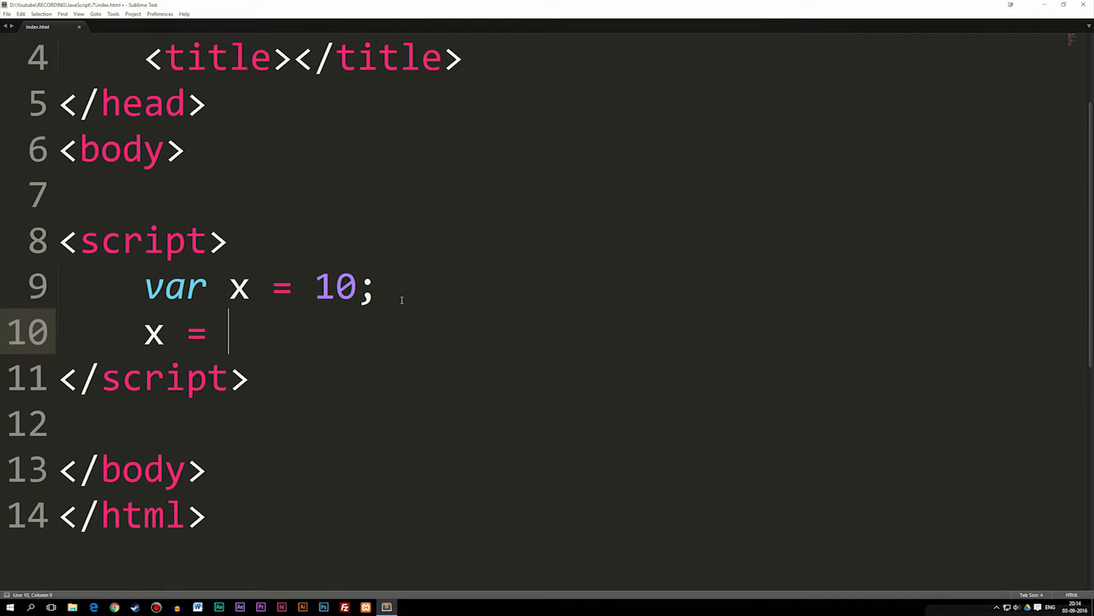
{"action": "type", "text": "10 +"}
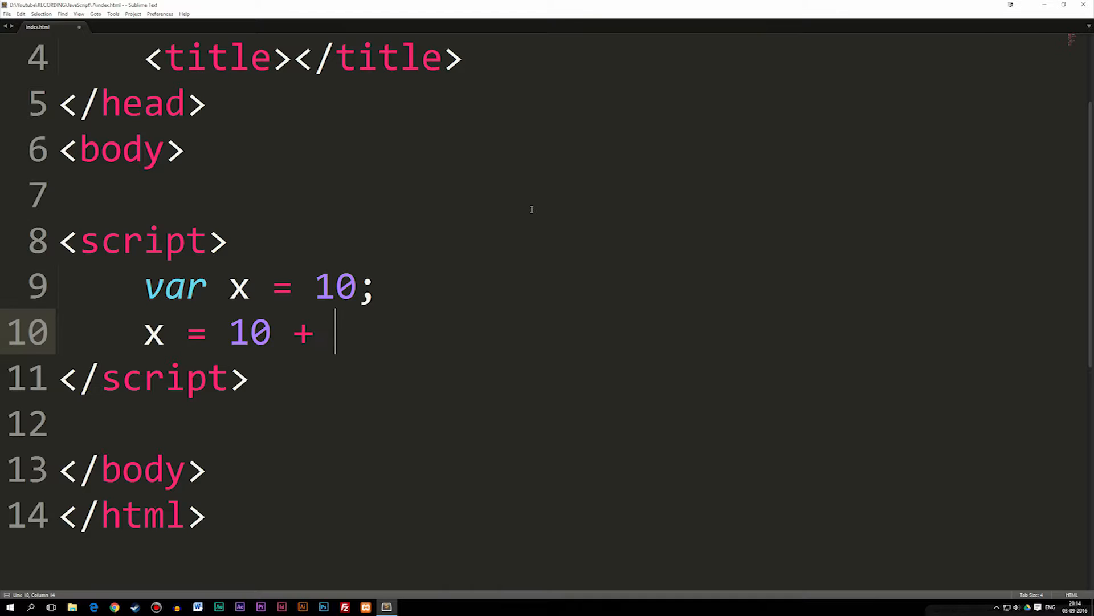
{"action": "type", "text": "5;"}
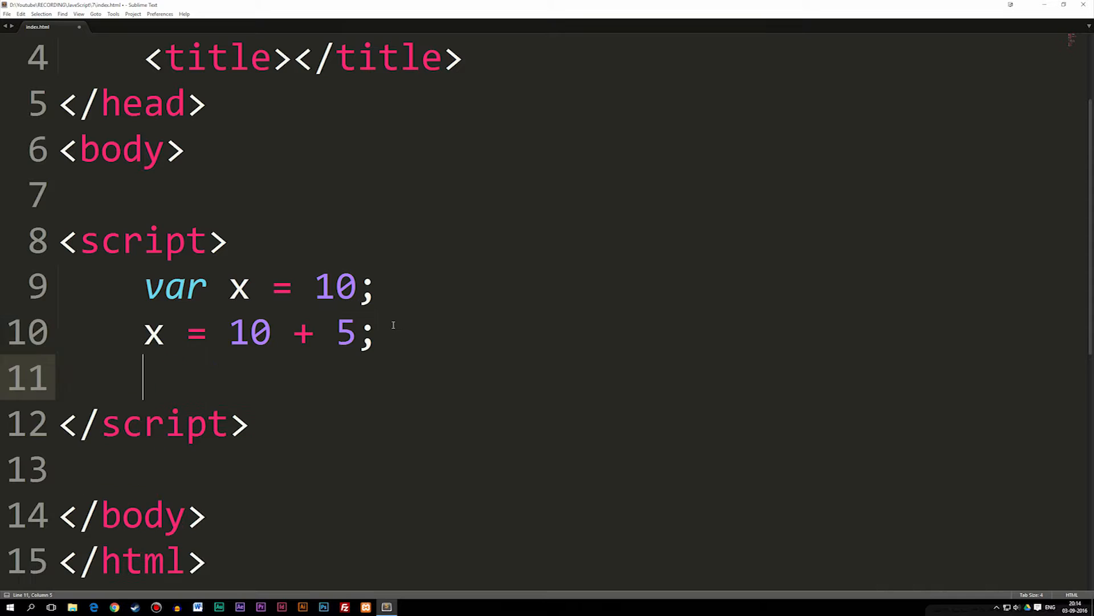
- Add the line 'x += 5;' beneath the x = 10 + 5 line
{"action": "type", "text": "x"}
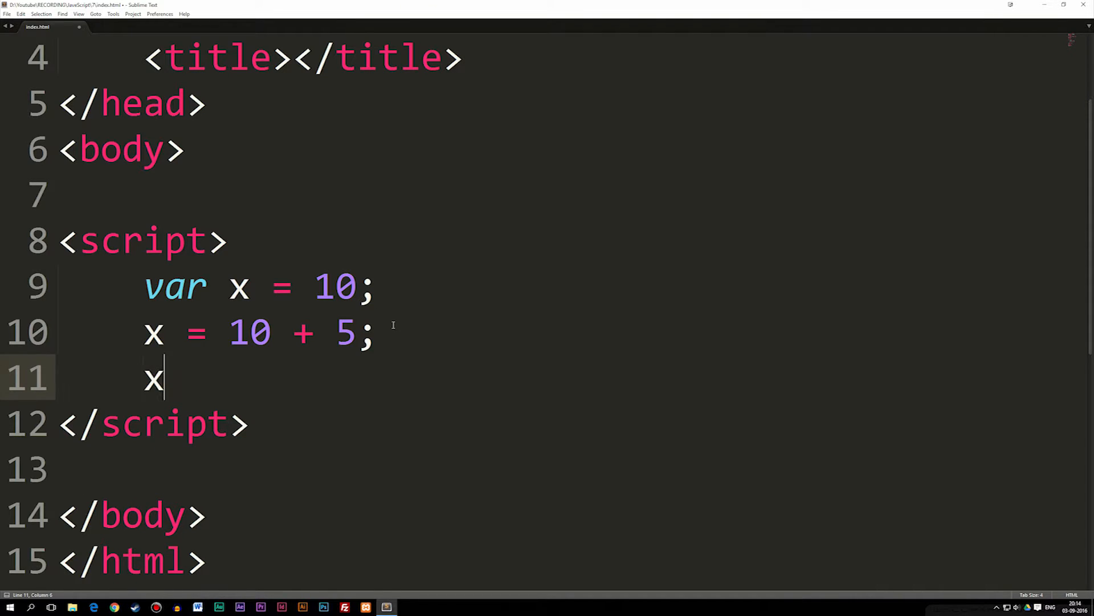
{"action": "type", "text": "+="}
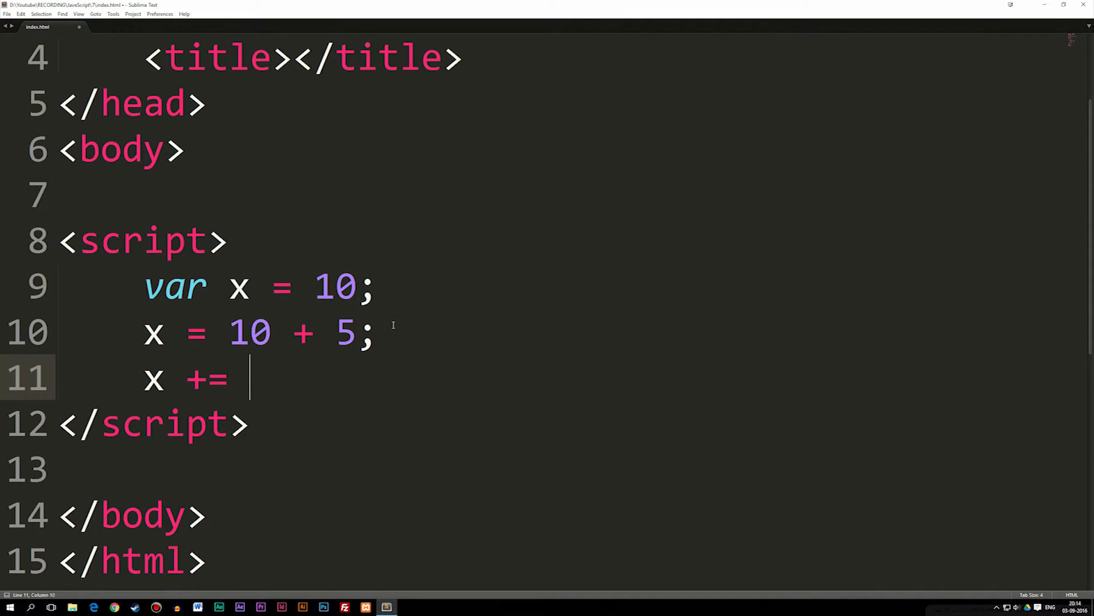
{"action": "type", "text": "5;"}
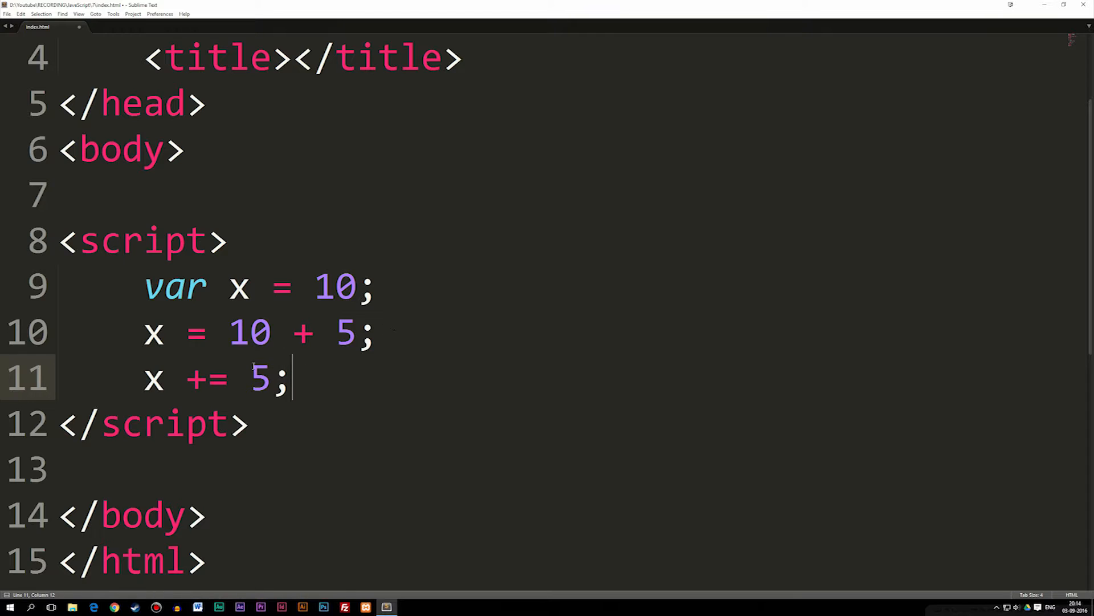
- Highlight the x += 5 lines to point out the added 5
{"action": "left_click_drag", "start_coordinate": [144, 333], "coordinate": [375, 333]}
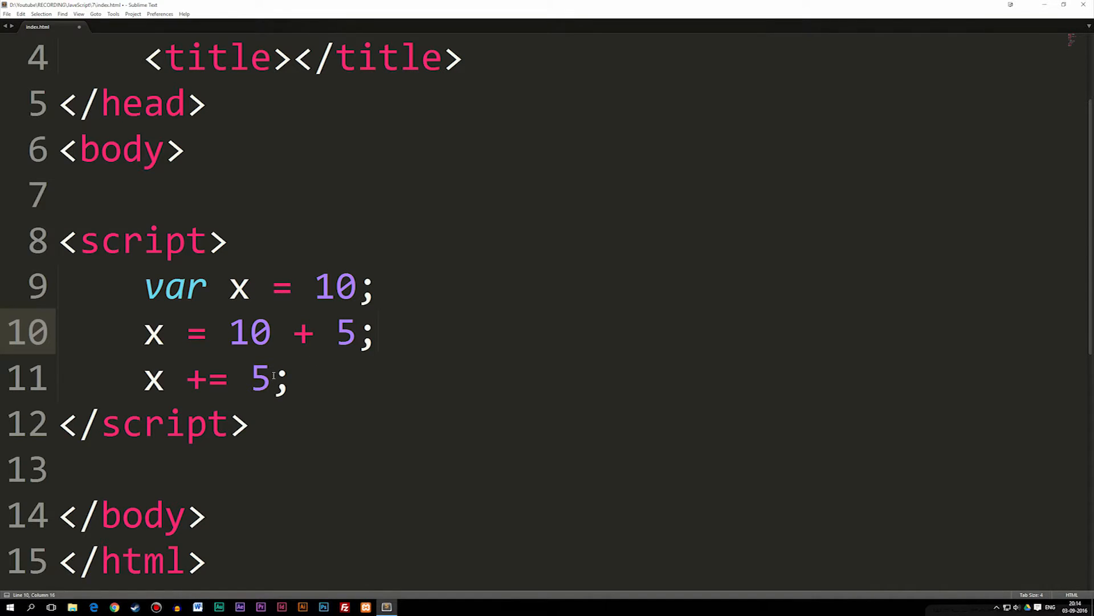
{"action": "double_click", "coordinate": [195, 332]}
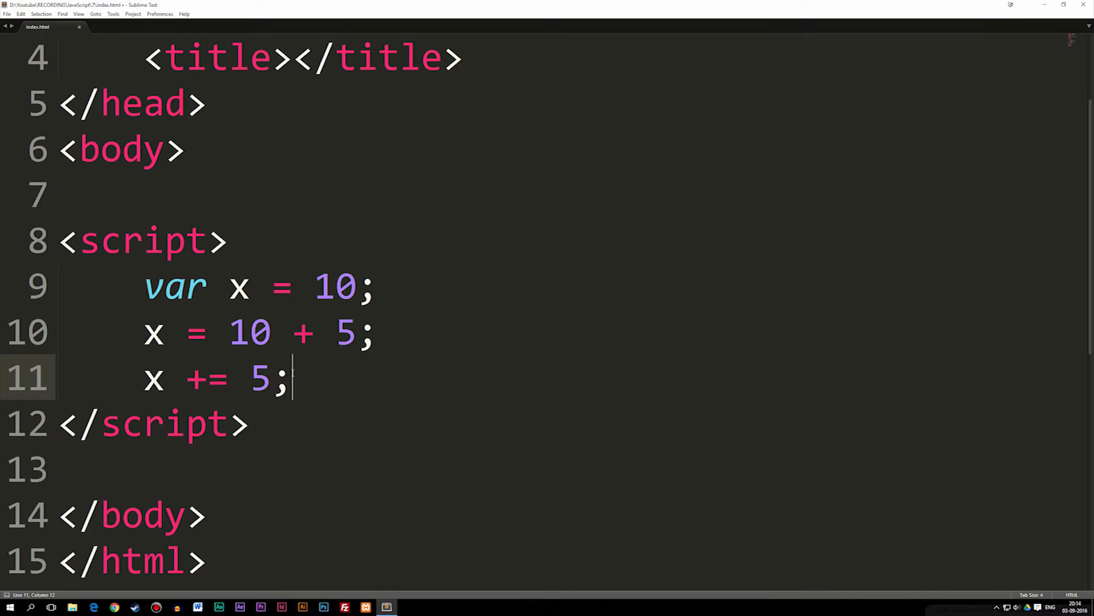
{"action": "left_click_drag", "start_coordinate": [285, 379], "coordinate": [143, 380]}
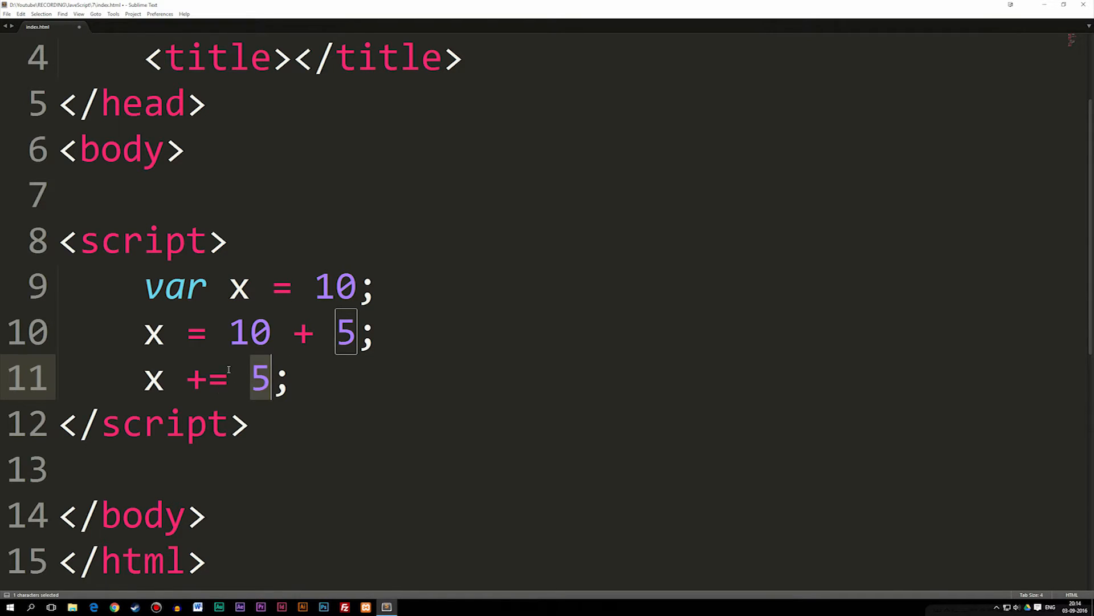
{"action": "left_click", "coordinate": [196, 379]}
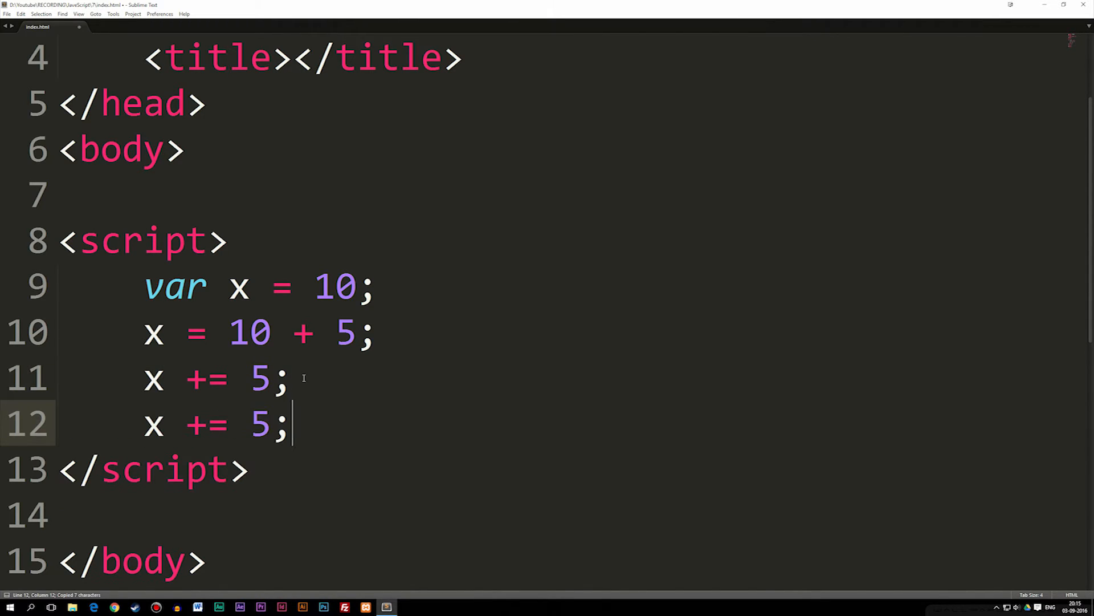
- Change the duplicated line to 'x *= 5;' and highlight the *= operator
{"action": "type", "text": "*"}
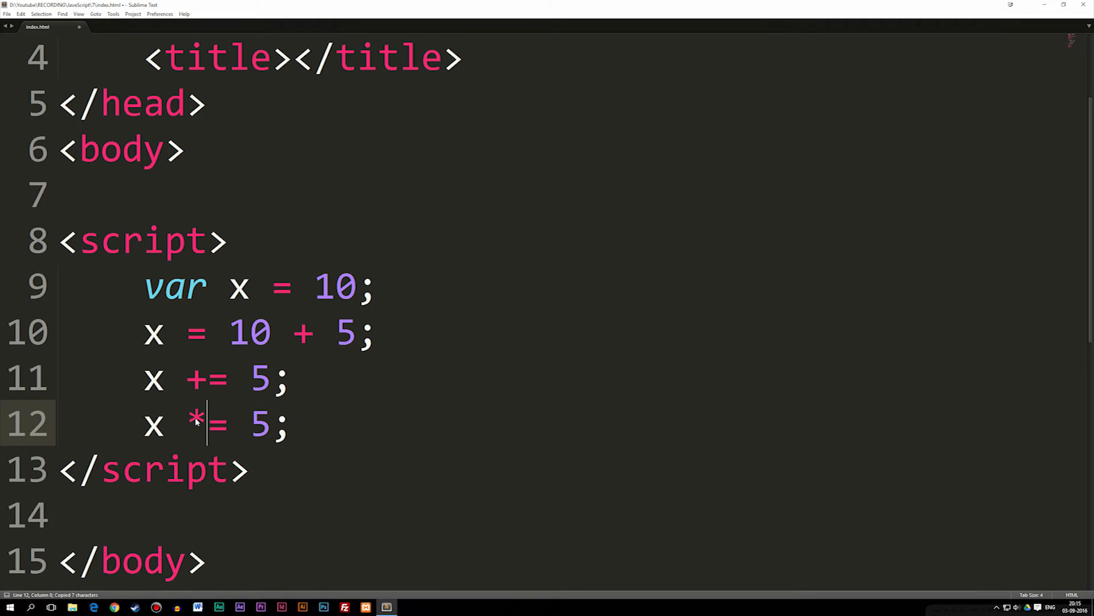
{"action": "mouse_move", "coordinate": [415, 395]}
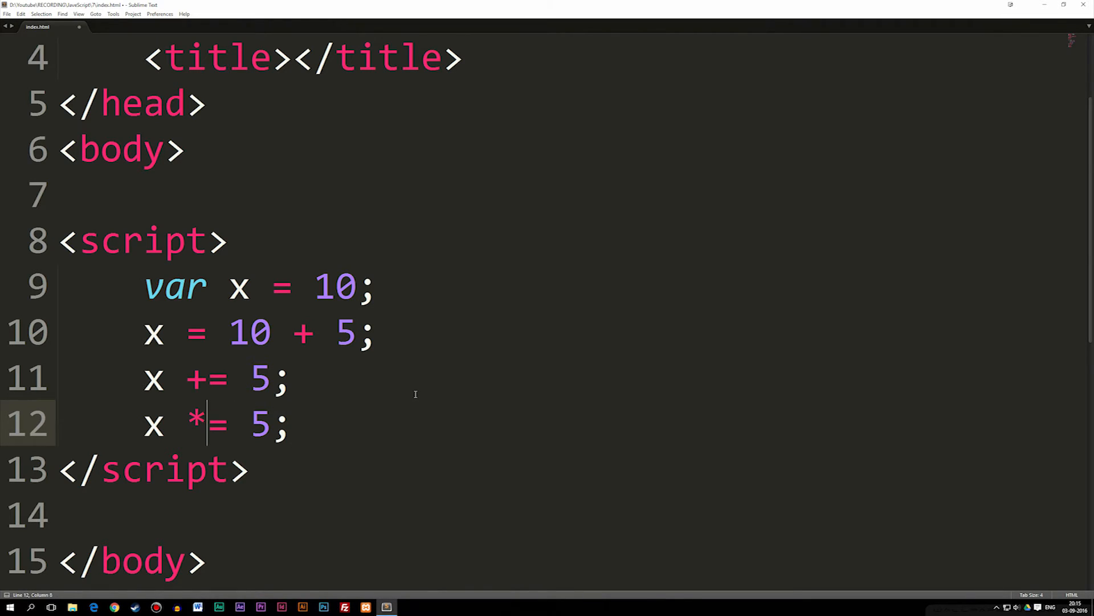
{"action": "double_click", "coordinate": [196, 424]}
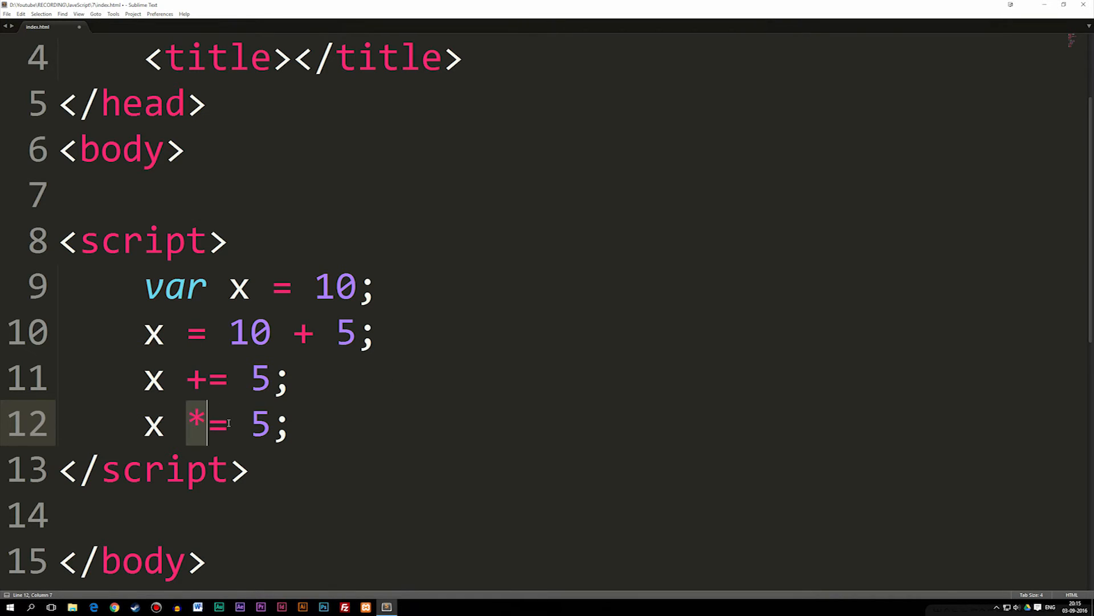
{"action": "left_click_drag", "start_coordinate": [202, 422], "coordinate": [227, 422]}
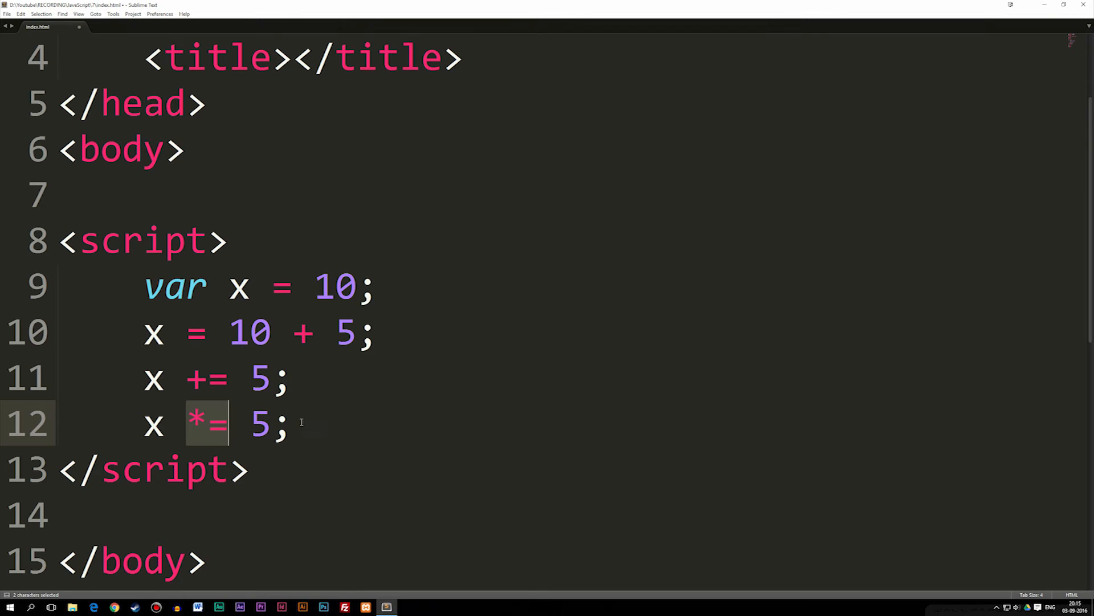
{"action": "left_click", "coordinate": [293, 425]}
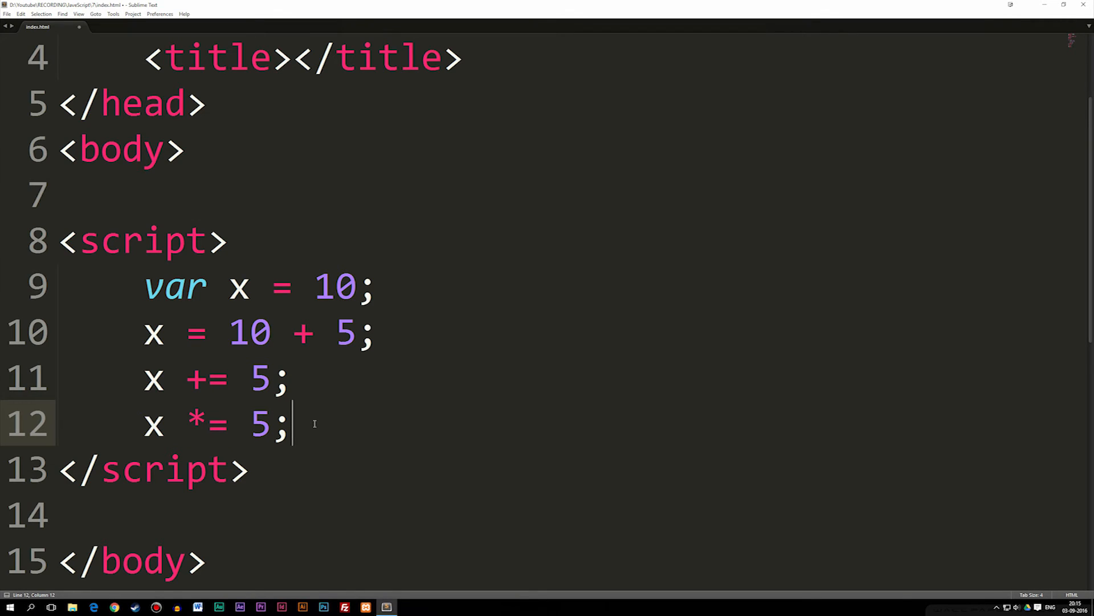